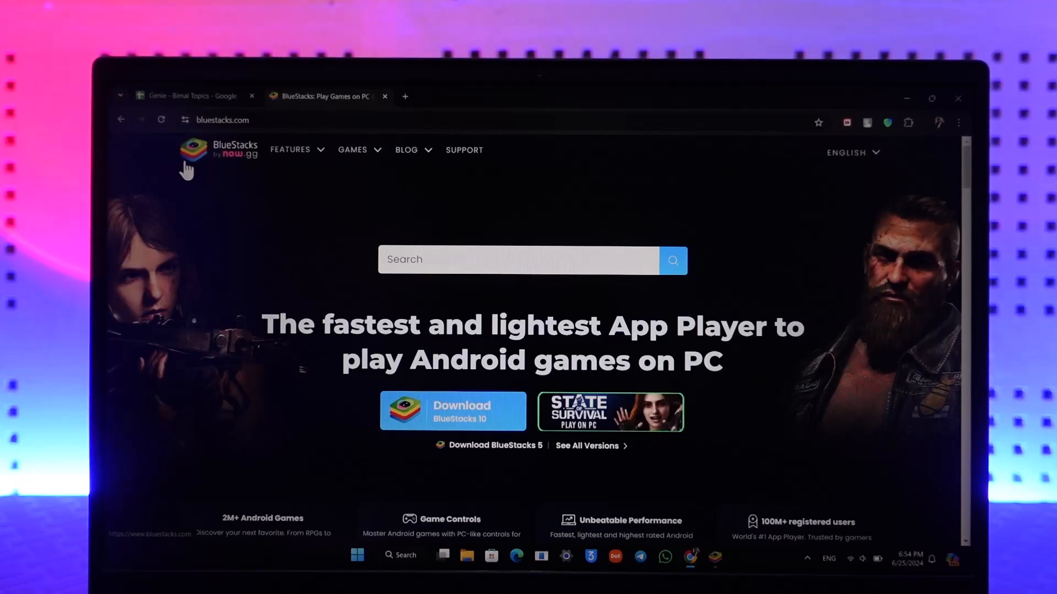
mouse_move(401, 140)
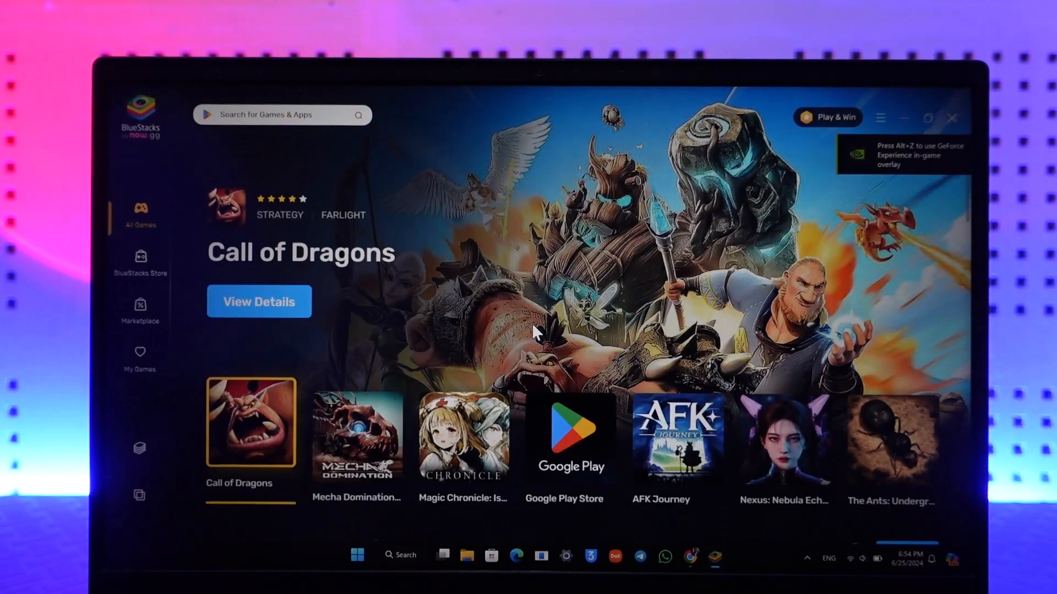
Step: Reach the Snapchat app page via the Google Play Store's earlier 'snapchat' search
left_click(569, 437)
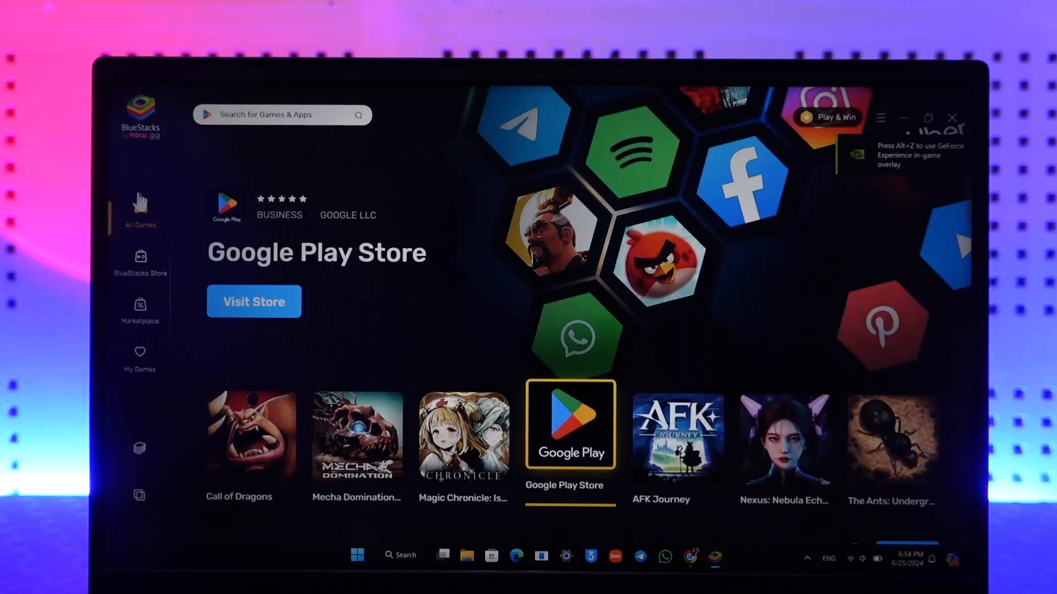
scroll("down", 3)
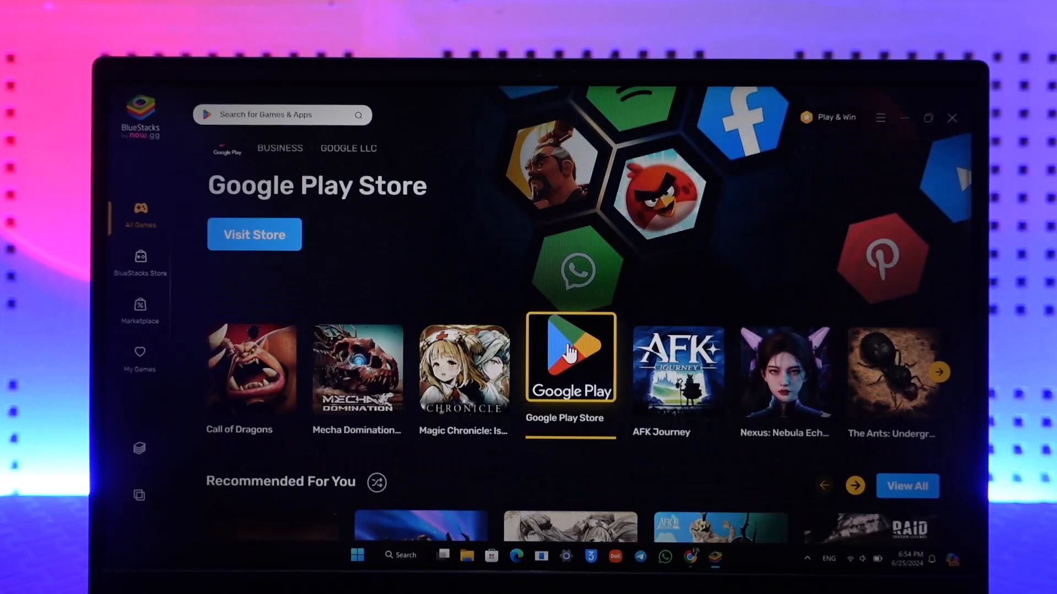
left_click(282, 115)
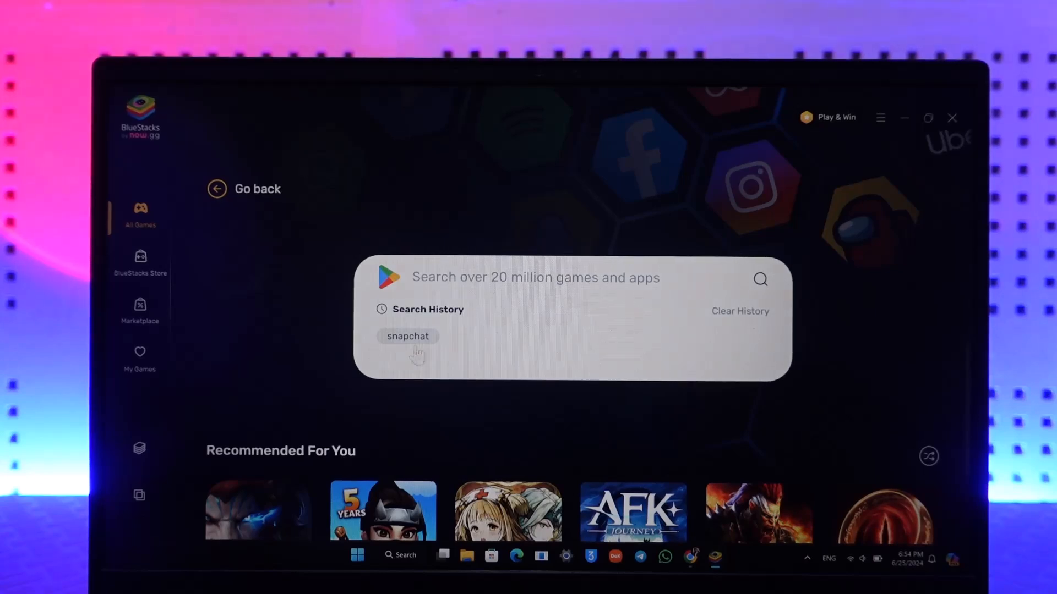
left_click(407, 336)
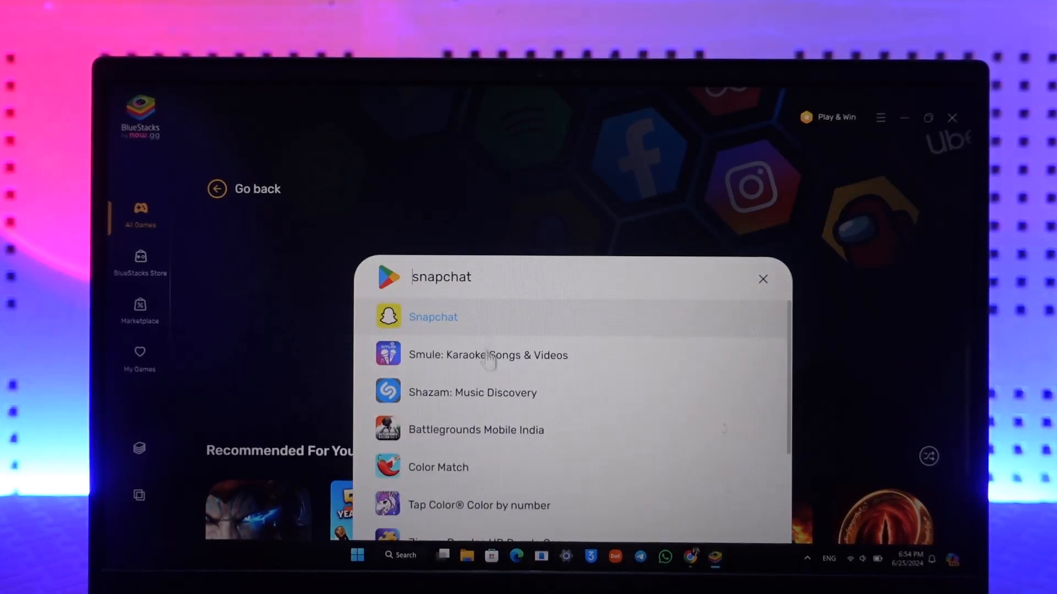
left_click(432, 317)
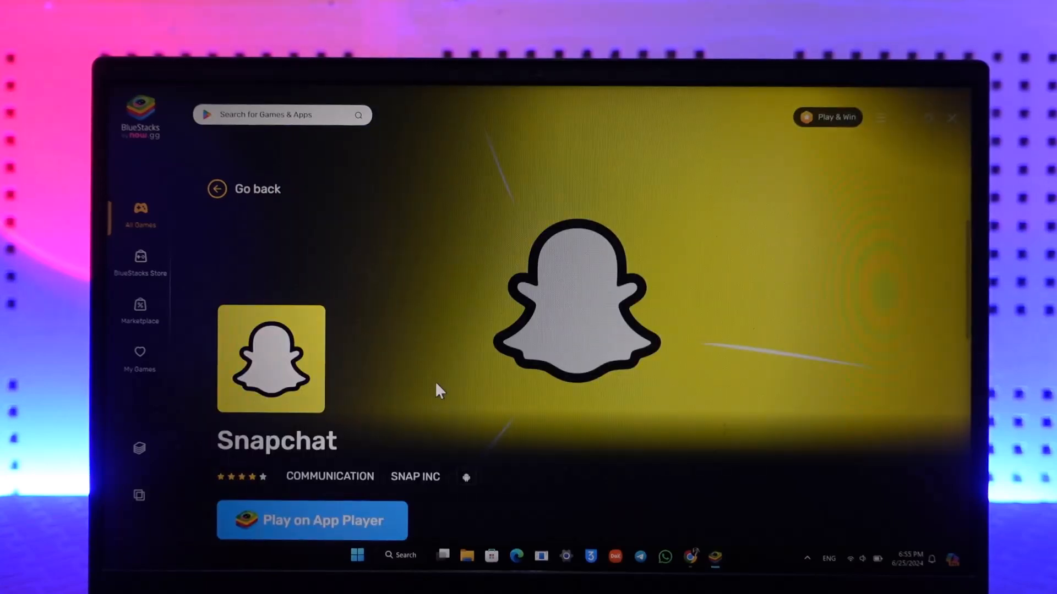
Step: Start Snapchat with 'Play on App Player'
scroll("down", 3)
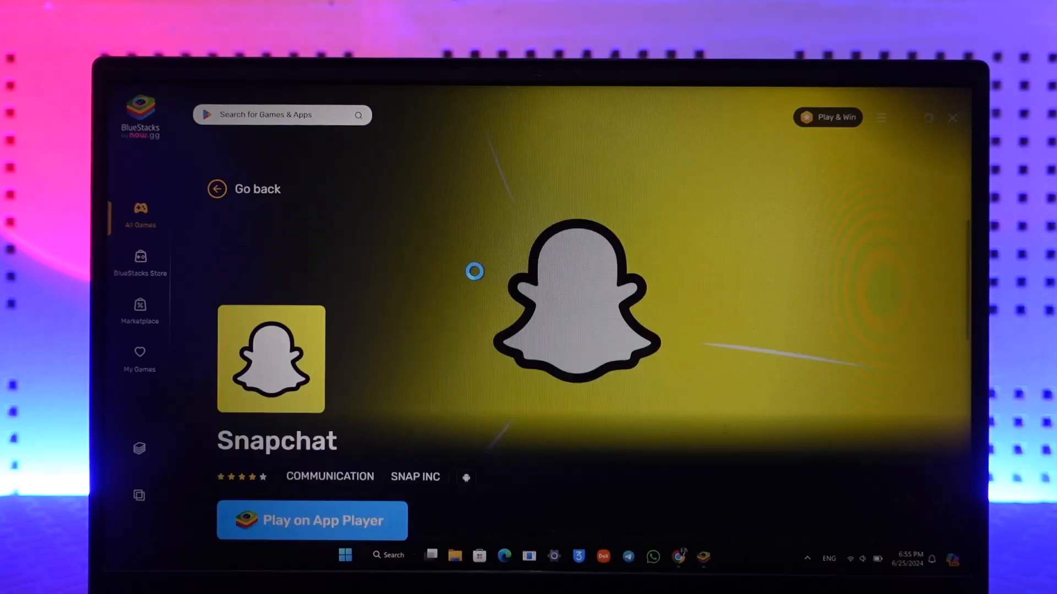
left_click(311, 519)
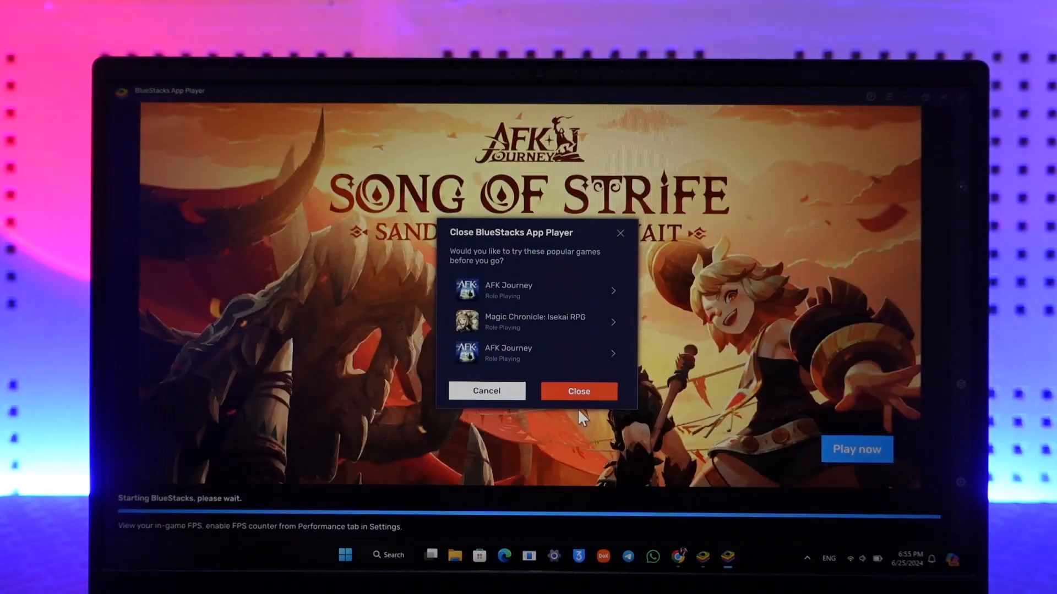
Step: Confirm closing the App Player, returning to the Windows desktop
left_click(578, 391)
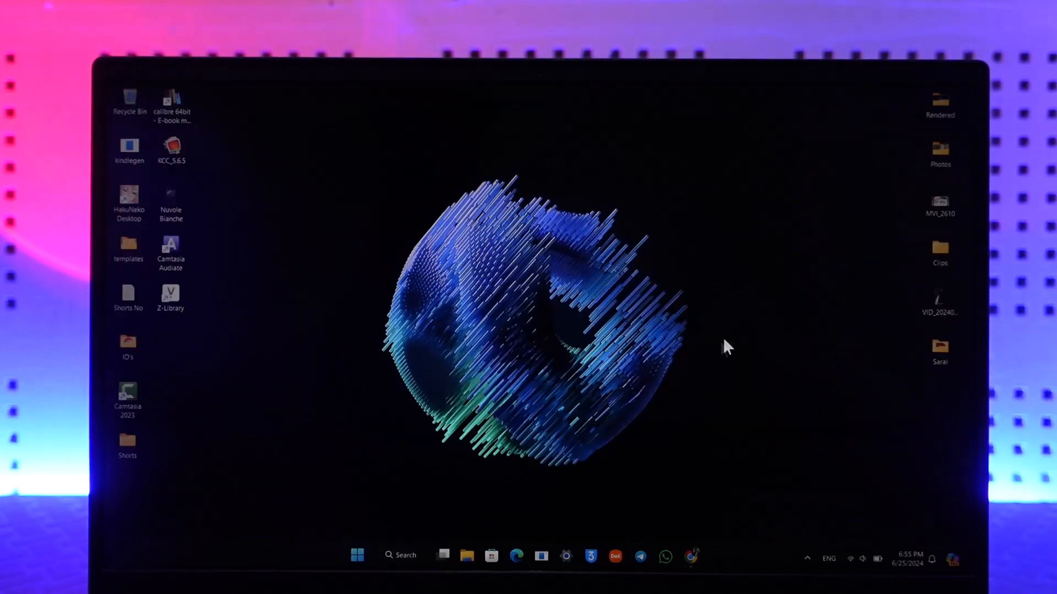